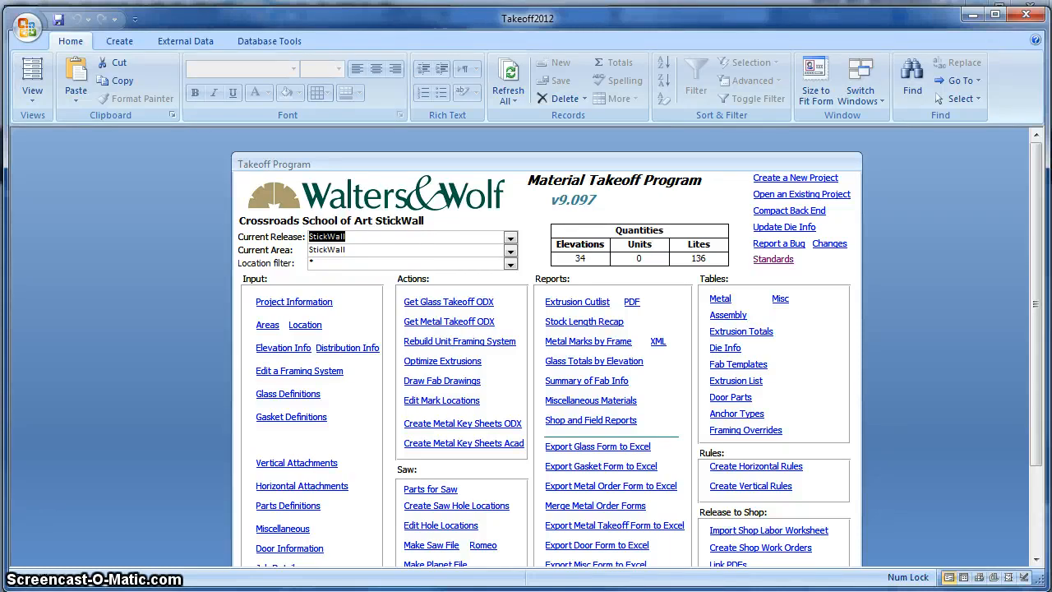
{"action": "mouse_move", "coordinate": [115, 420]}
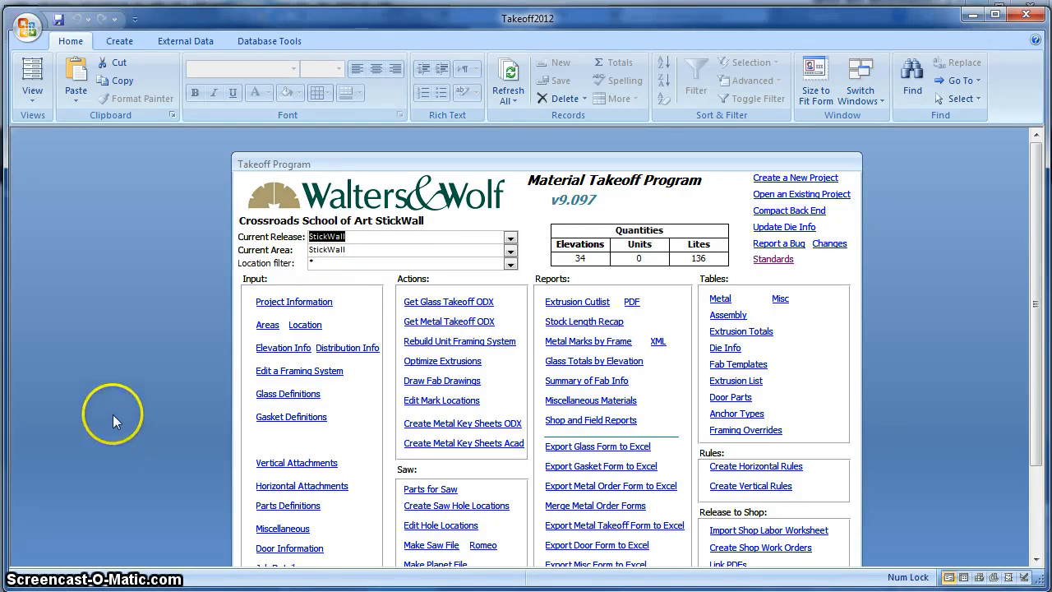
{"action": "mouse_move", "coordinate": [123, 402]}
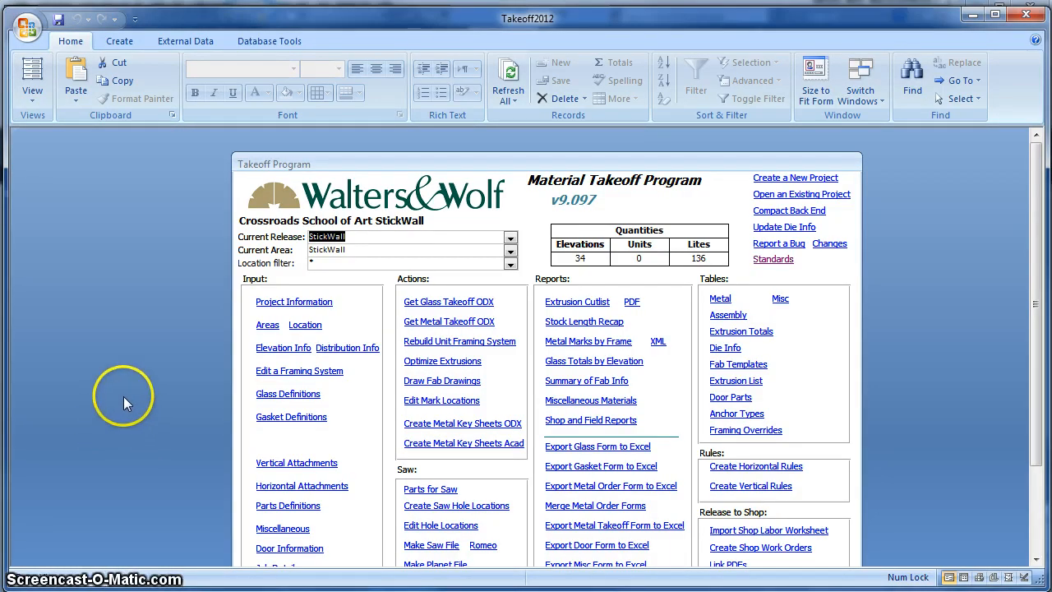
{"action": "mouse_move", "coordinate": [118, 399]}
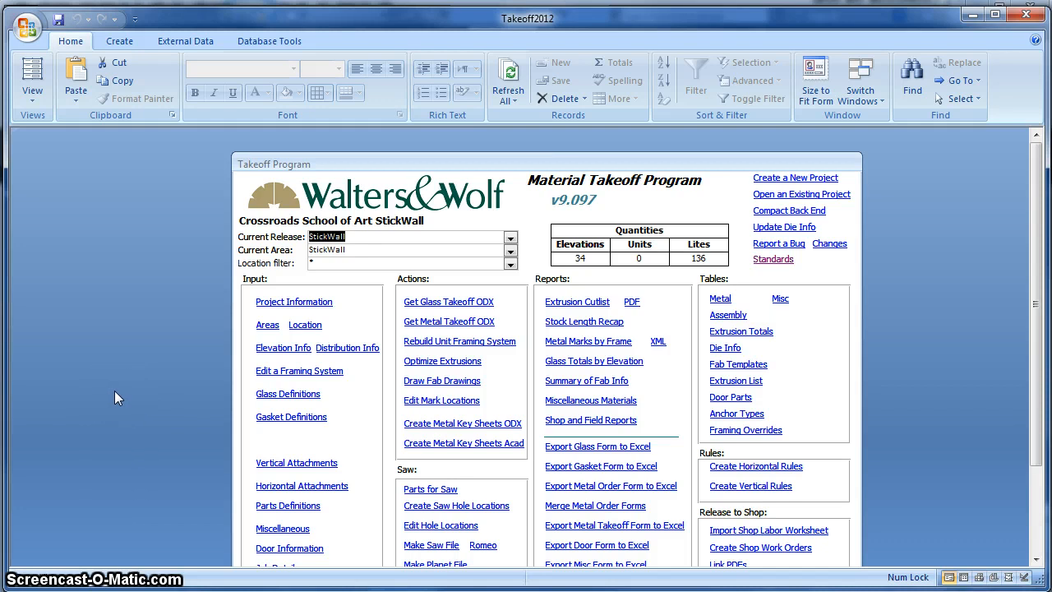
{"action": "mouse_move", "coordinate": [138, 341]}
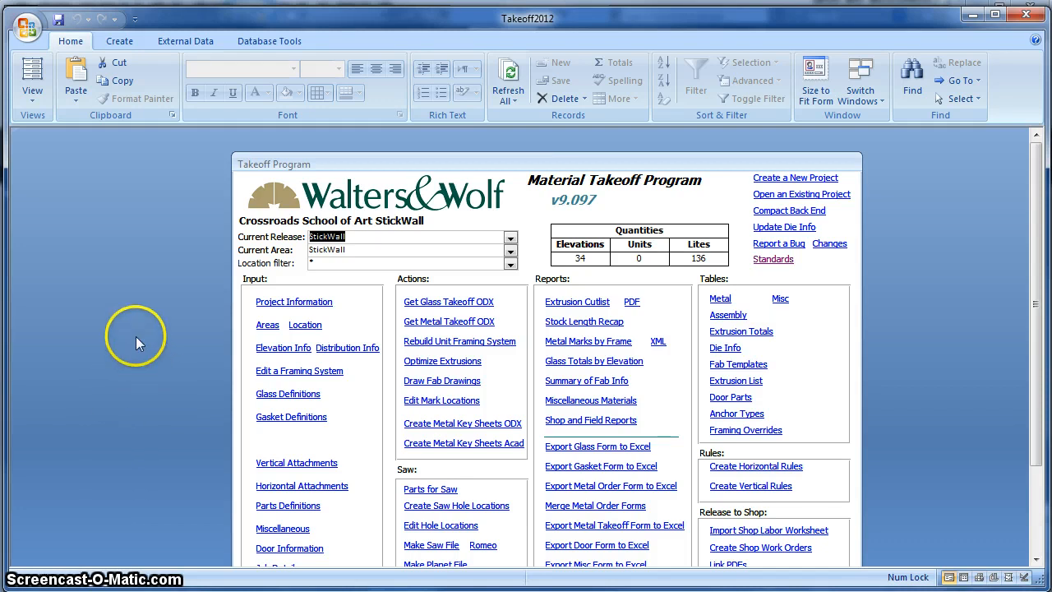
{"action": "mouse_move", "coordinate": [704, 227]}
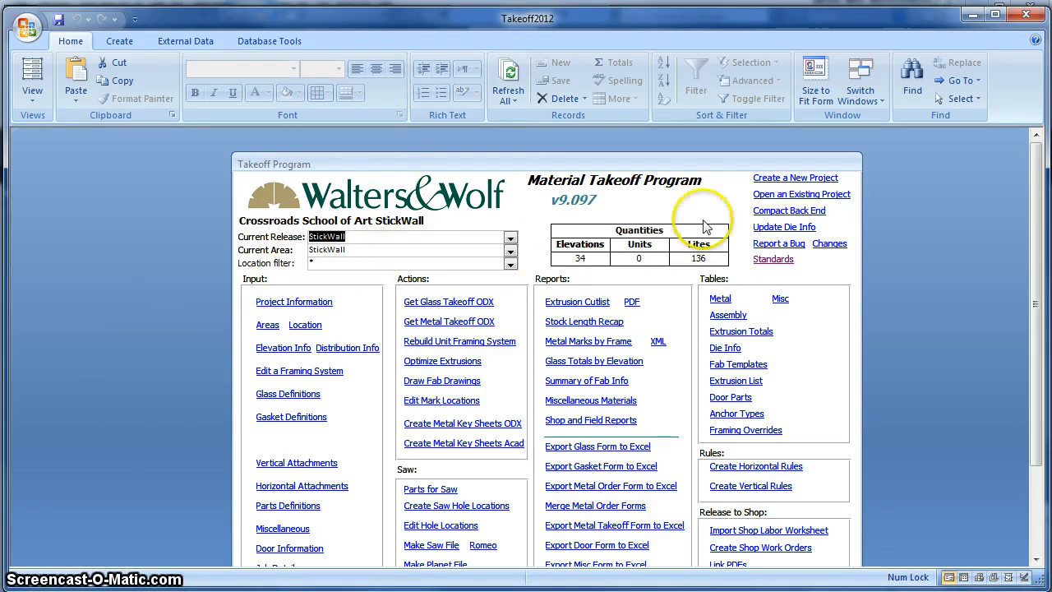
{"action": "mouse_move", "coordinate": [562, 230]}
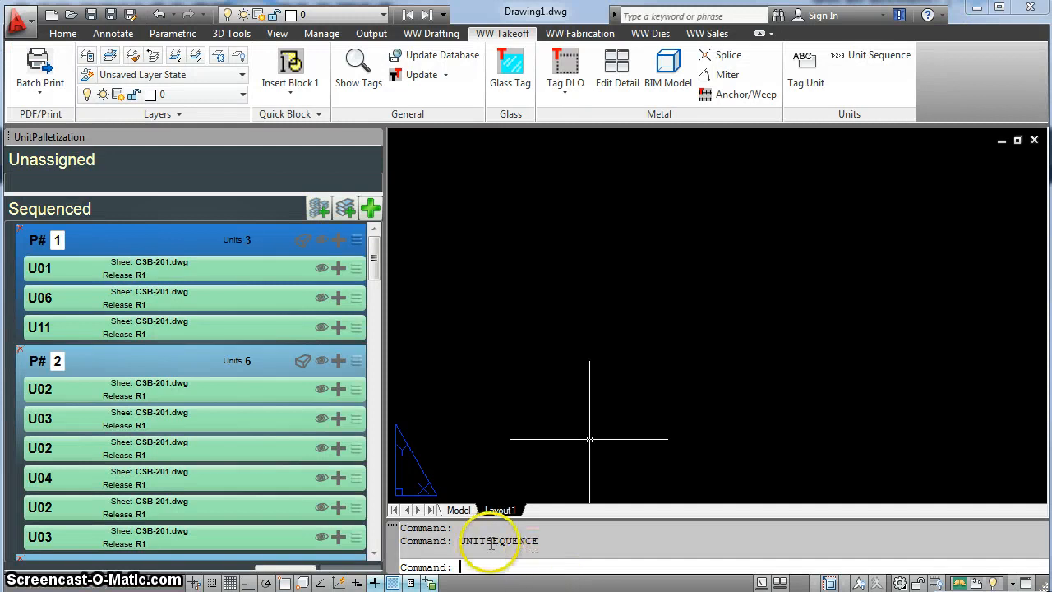
{"action": "mouse_move", "coordinate": [220, 451]}
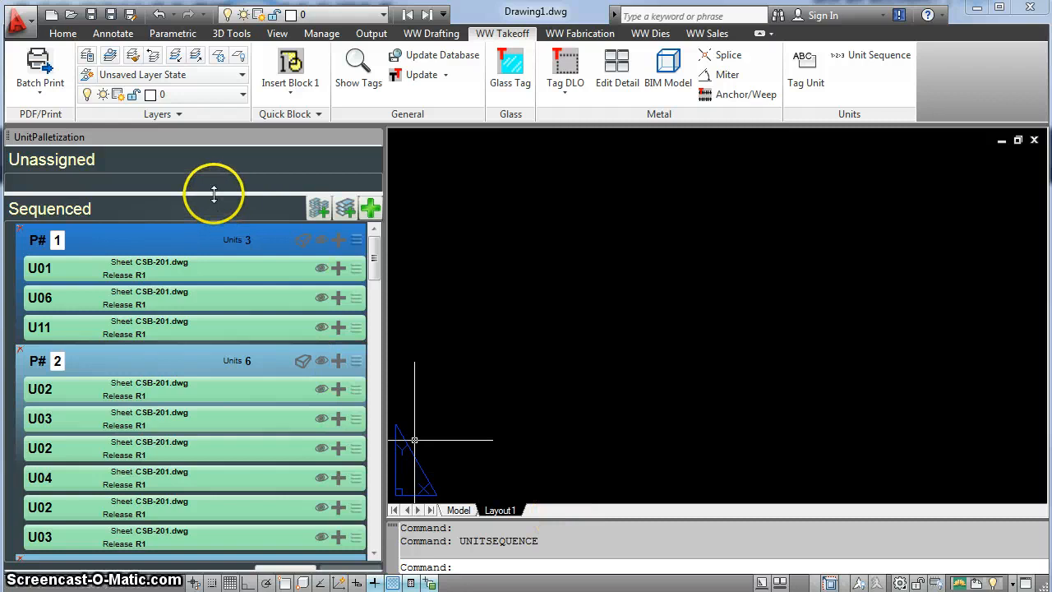
{"action": "mouse_move", "coordinate": [288, 573]}
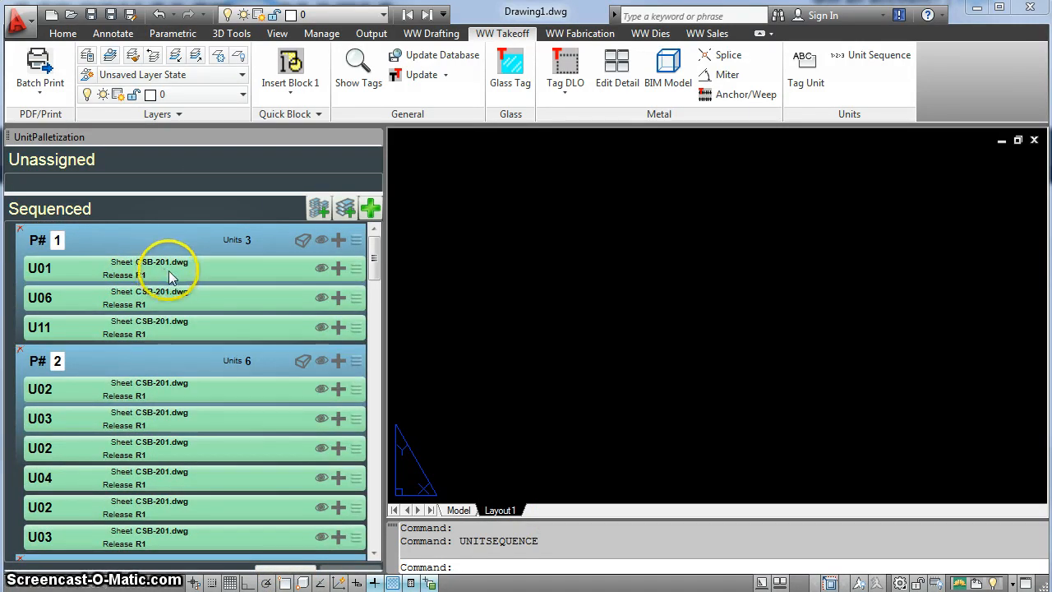
{"action": "mouse_move", "coordinate": [139, 250]}
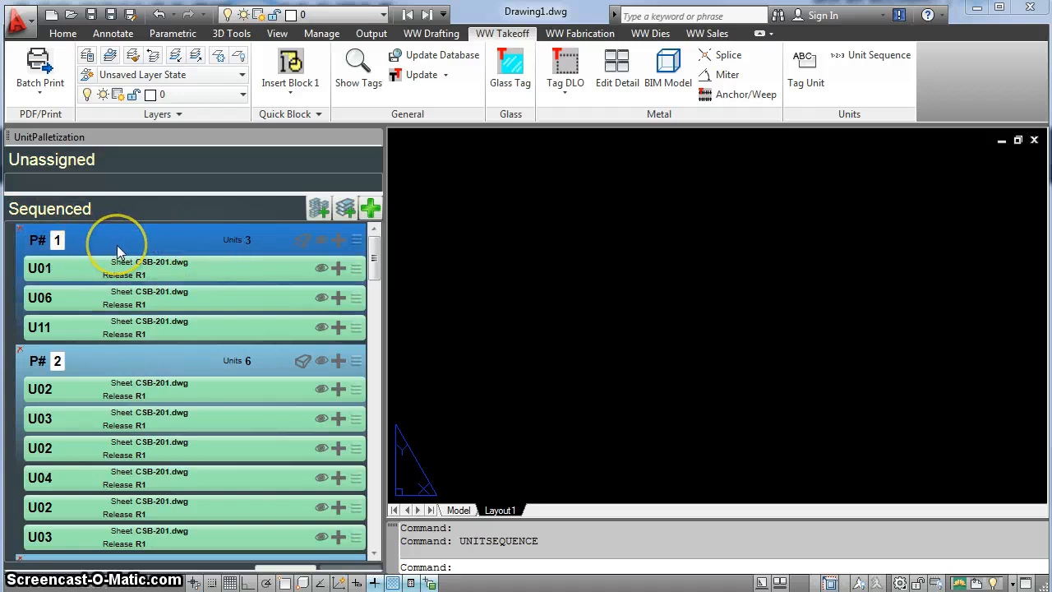
{"action": "mouse_move", "coordinate": [118, 250]}
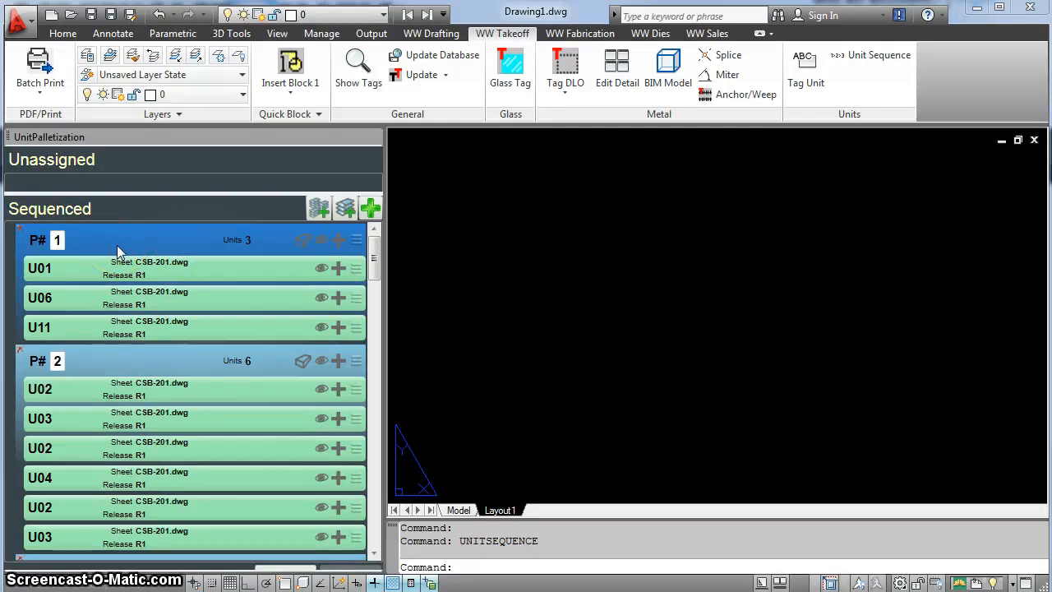
{"action": "mouse_move", "coordinate": [244, 214]}
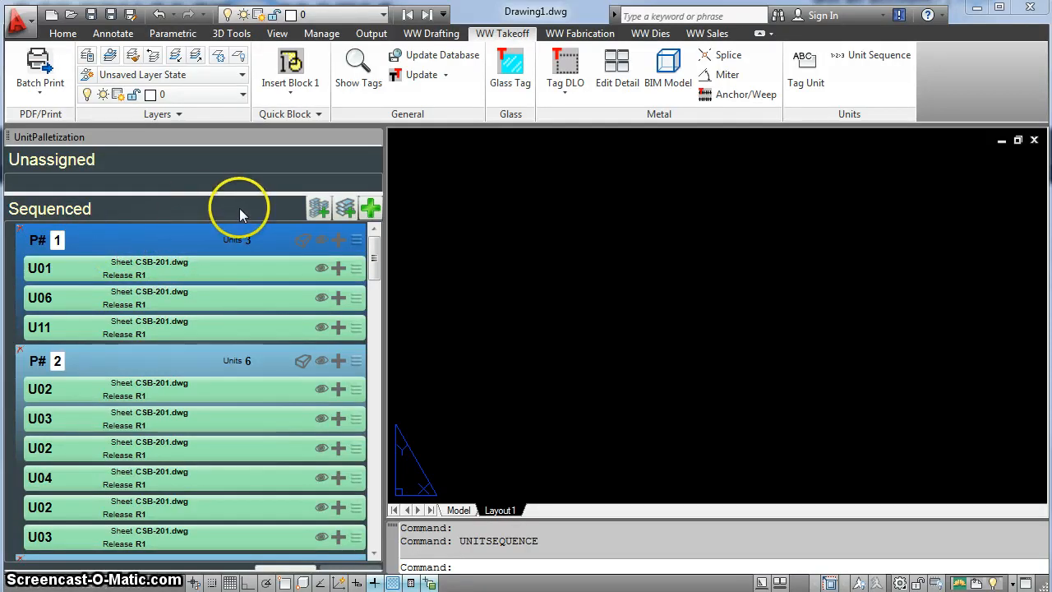
{"action": "mouse_move", "coordinate": [173, 255]}
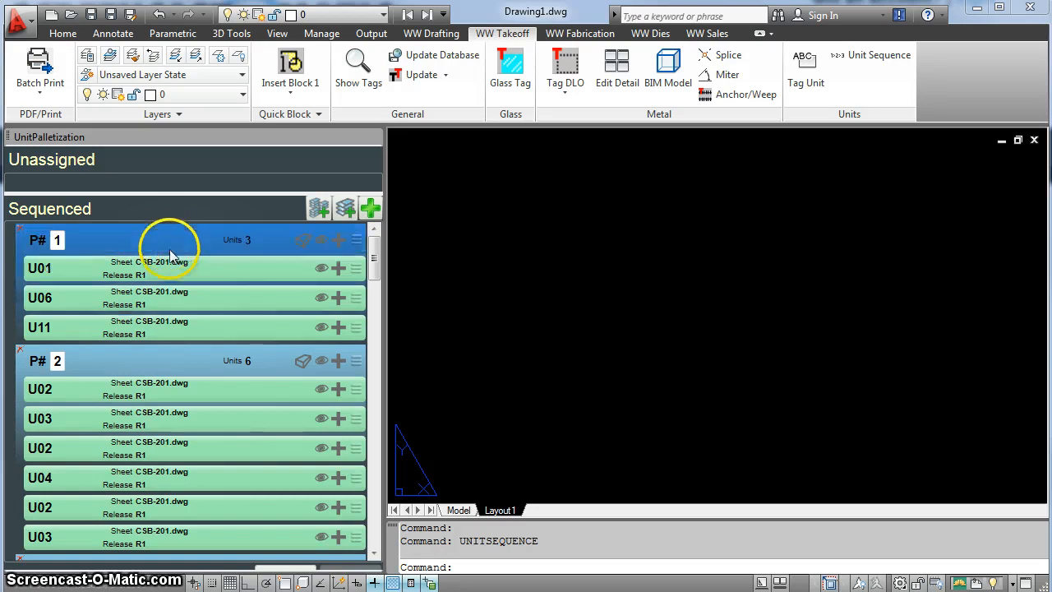
{"action": "mouse_move", "coordinate": [172, 271]}
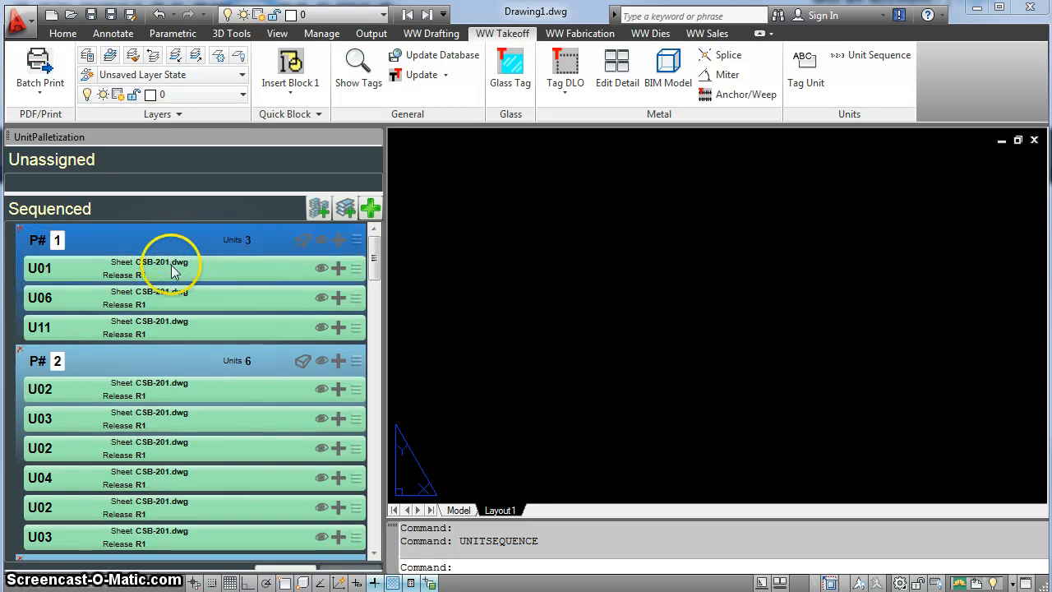
{"action": "mouse_move", "coordinate": [191, 273]}
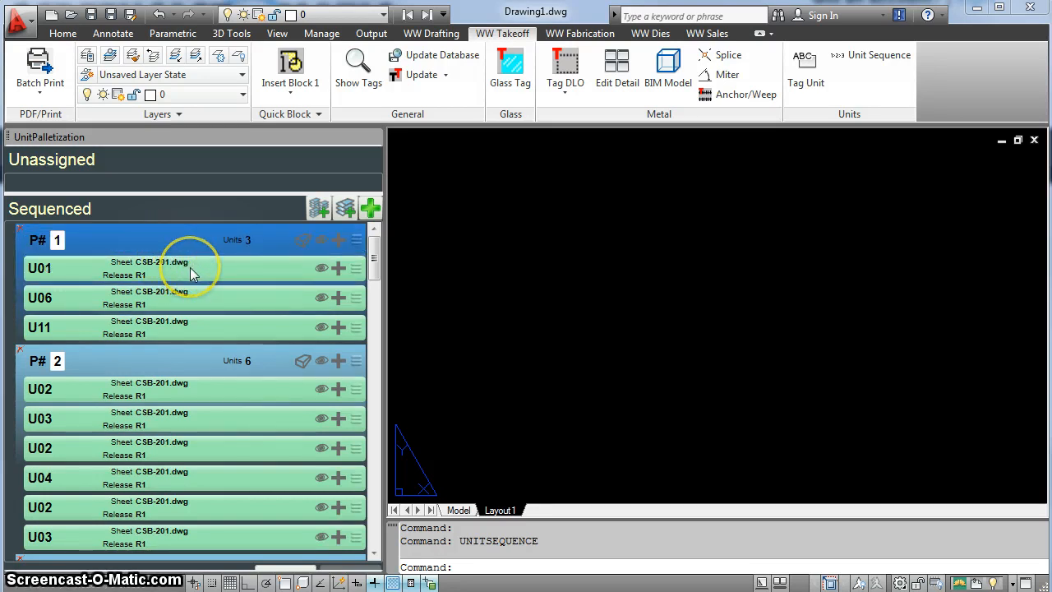
Step: Select pallet P#1 in the Unit Sequencer's sequenced list to review its R1 units
{"action": "left_click", "coordinate": [164, 268]}
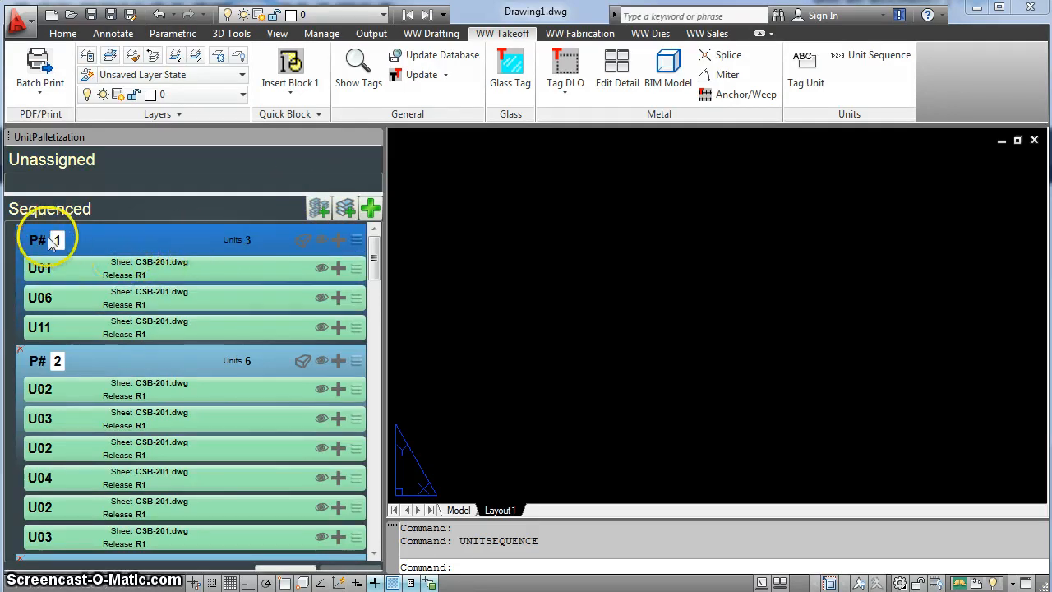
{"action": "mouse_move", "coordinate": [303, 240]}
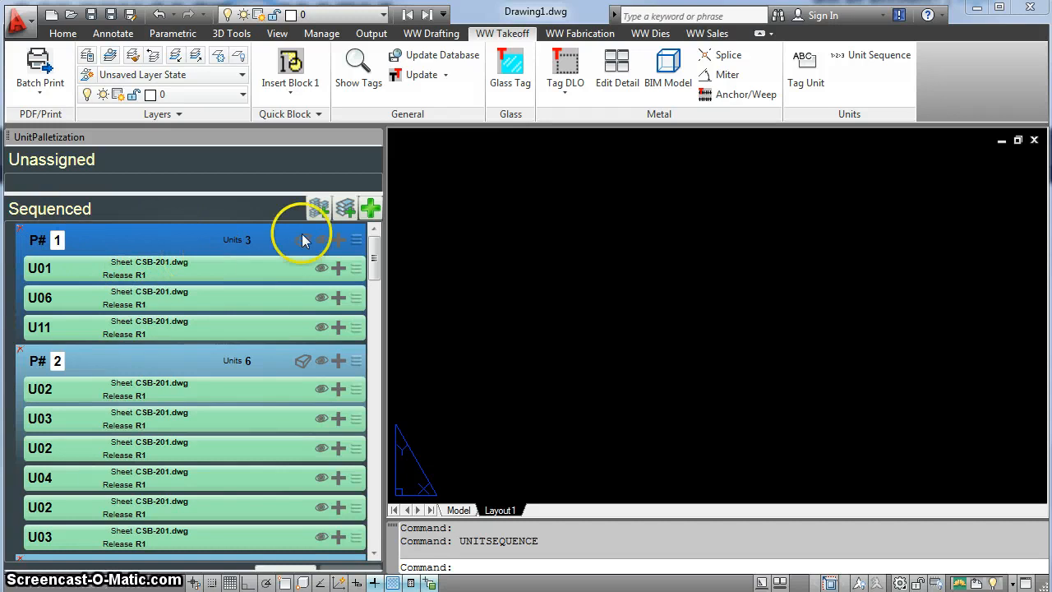
{"action": "mouse_move", "coordinate": [319, 207]}
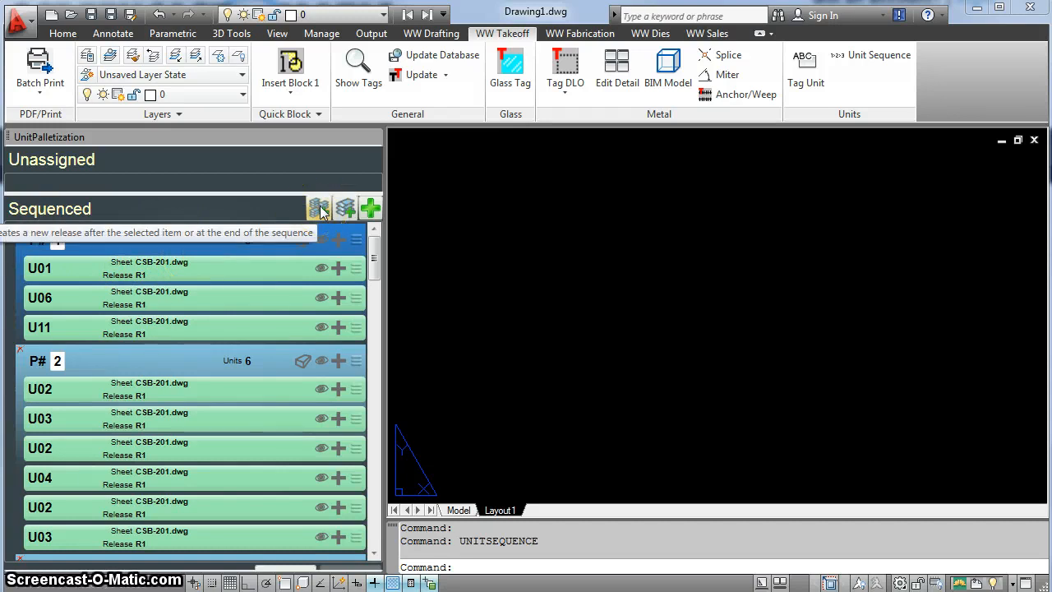
Step: Insert a new Week 1 Day 1 release marker directly after pallet P#1
{"action": "left_click", "coordinate": [319, 207]}
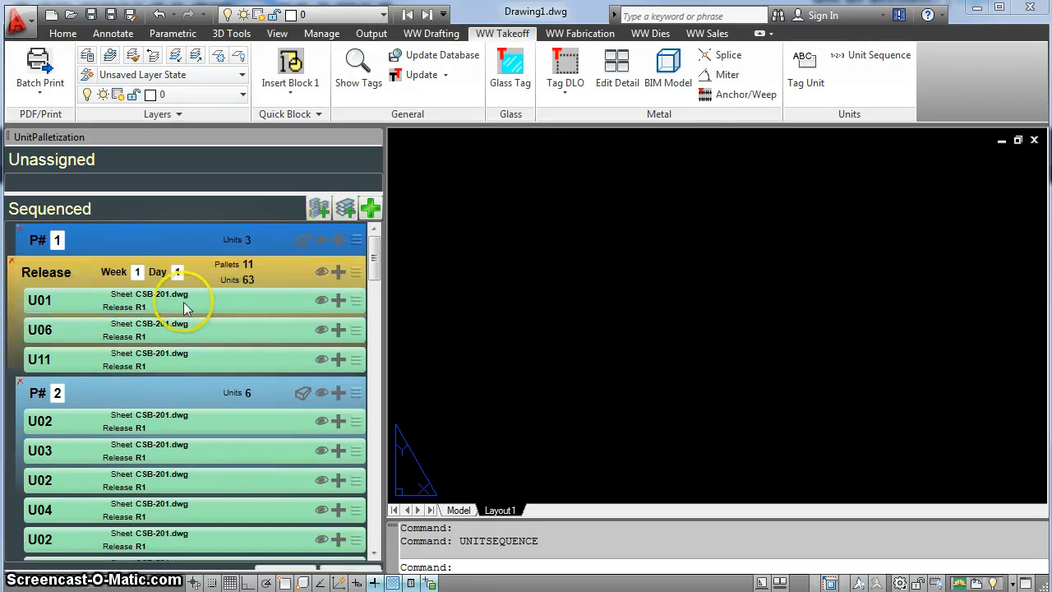
{"action": "mouse_move", "coordinate": [80, 276]}
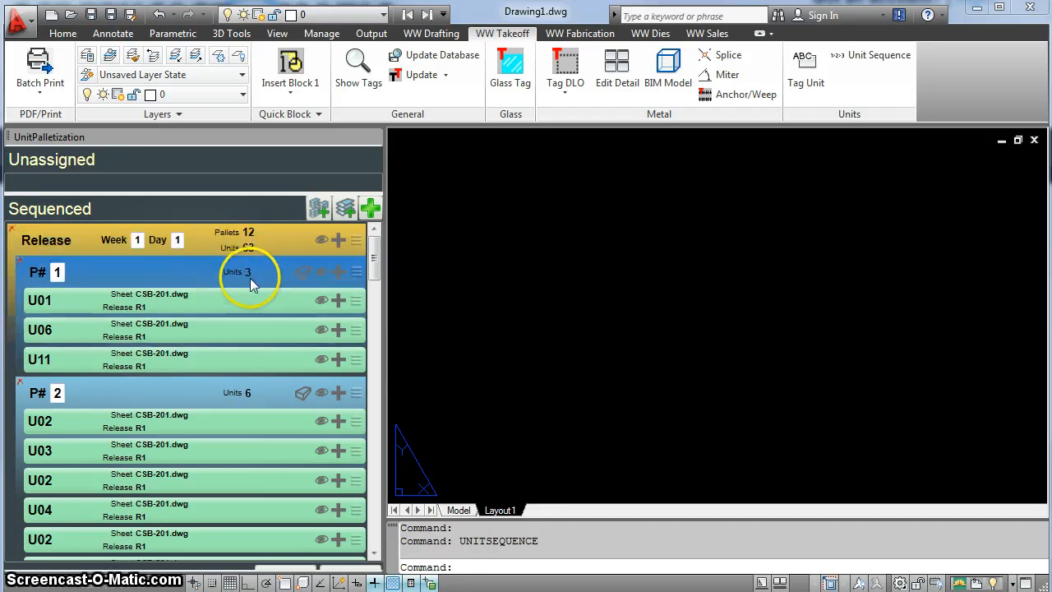
{"action": "mouse_move", "coordinate": [196, 254]}
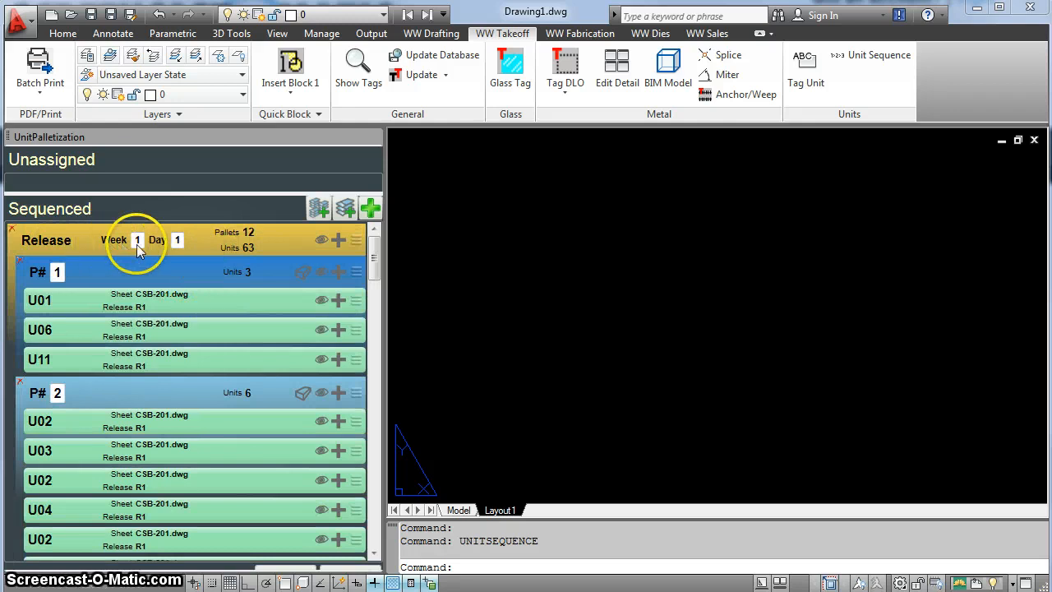
{"action": "mouse_move", "coordinate": [179, 250]}
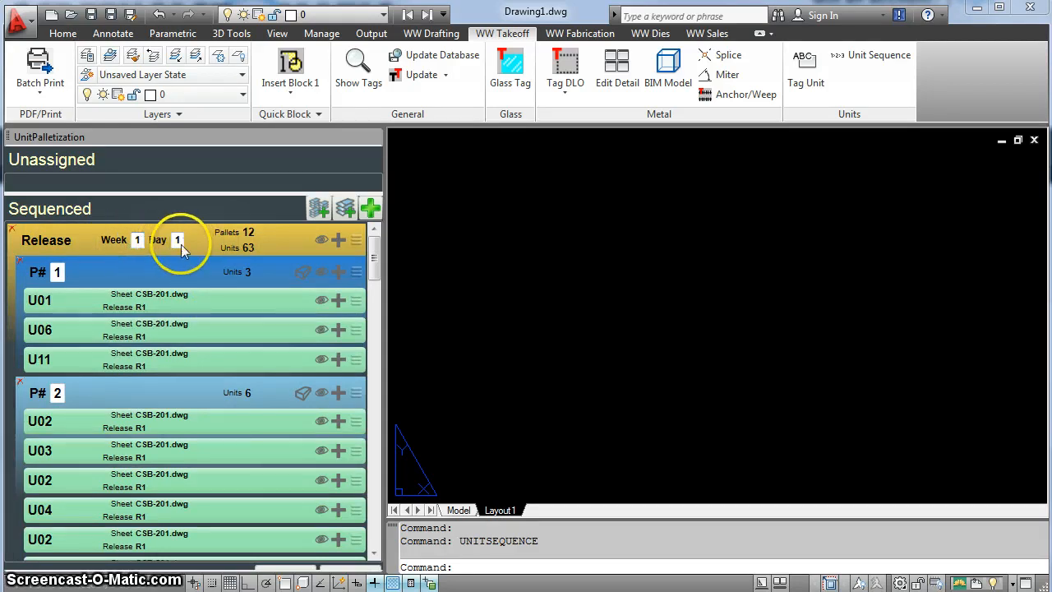
{"action": "mouse_move", "coordinate": [220, 304]}
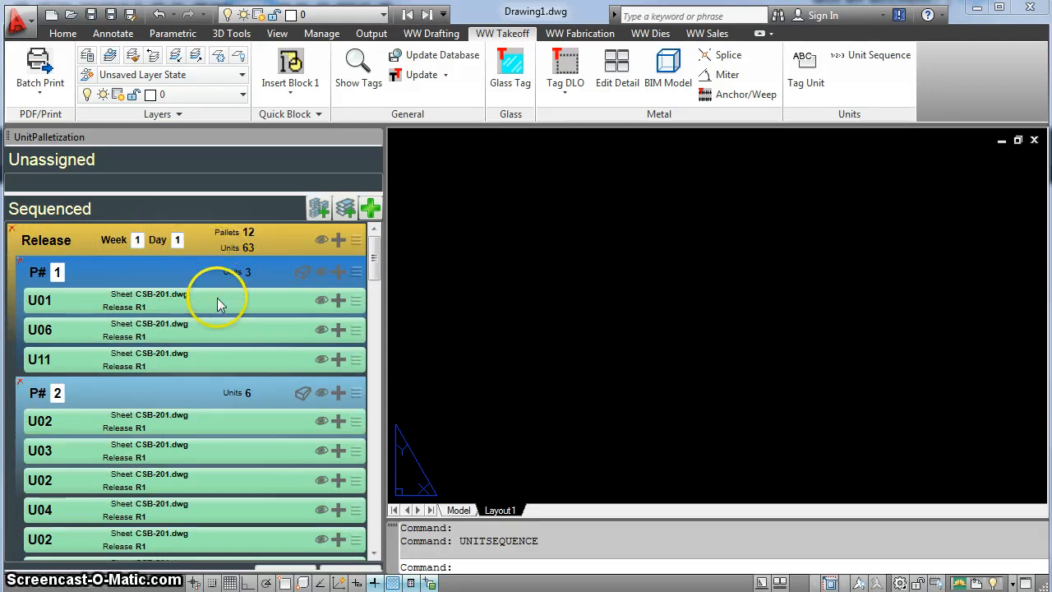
Step: Scroll down through the pallets below the Week 1 Day 1 release header
{"action": "scroll", "scroll_direction": "down", "scroll_amount": 3}
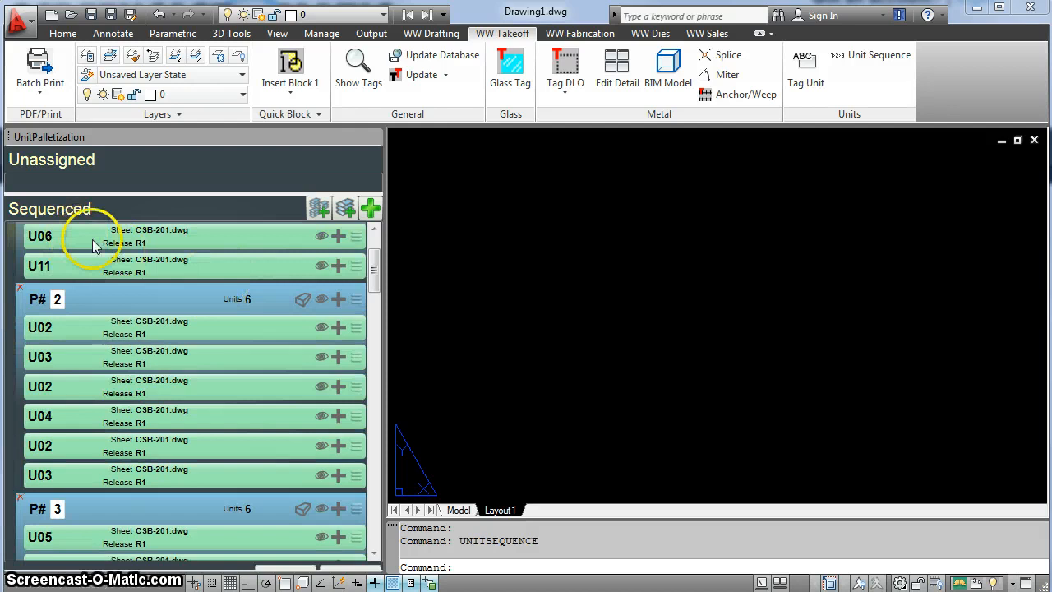
{"action": "scroll", "scroll_direction": "down", "scroll_amount": 3}
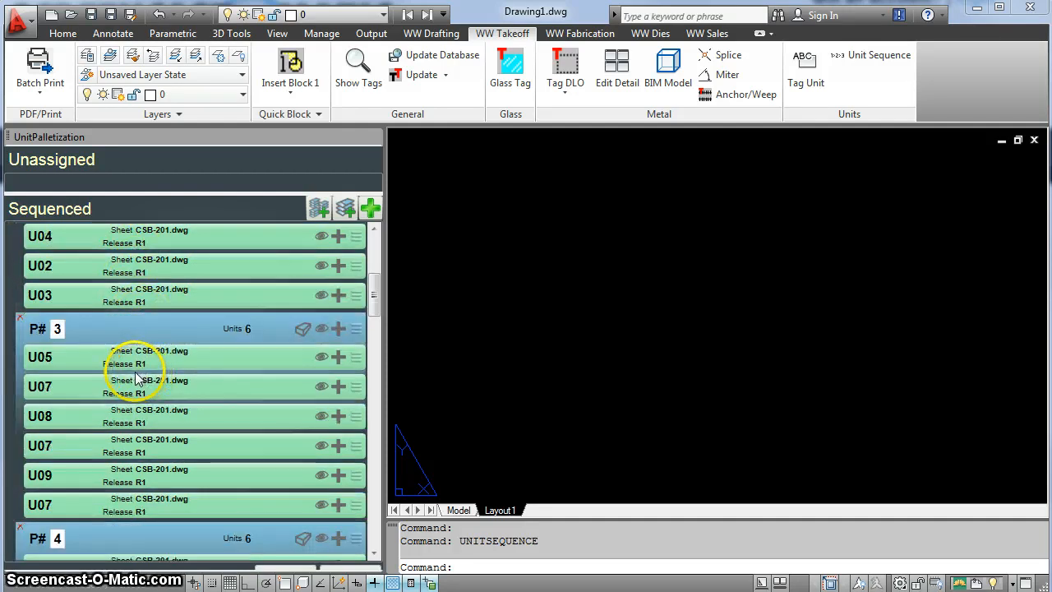
Step: Scroll the sequenced list around pallet 5 while placing the Week 1 Day 2 release marker
{"action": "scroll", "scroll_direction": "down", "scroll_amount": 3}
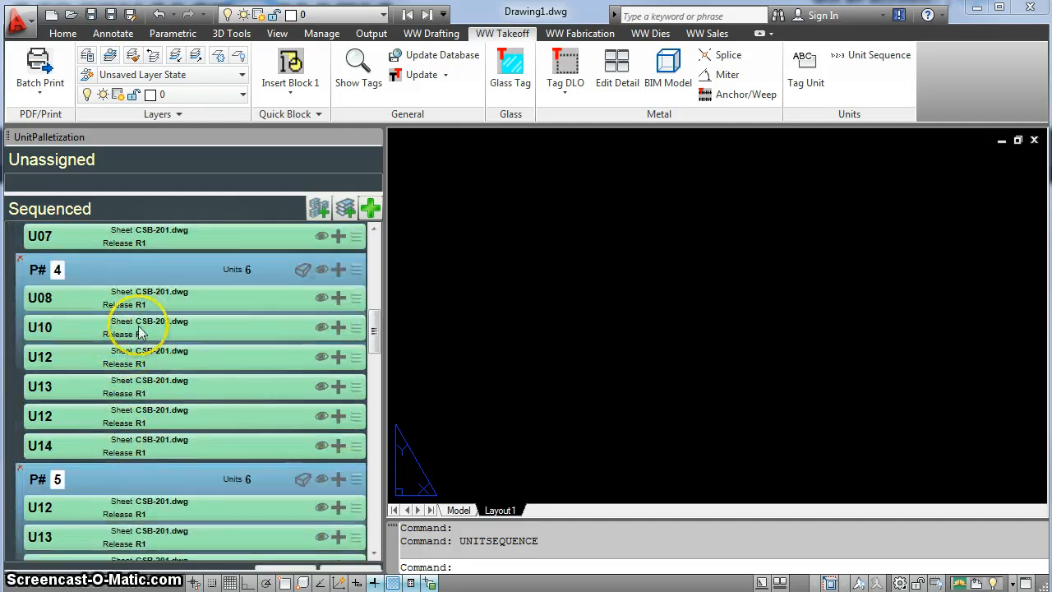
{"action": "scroll", "scroll_direction": "down", "scroll_amount": 3}
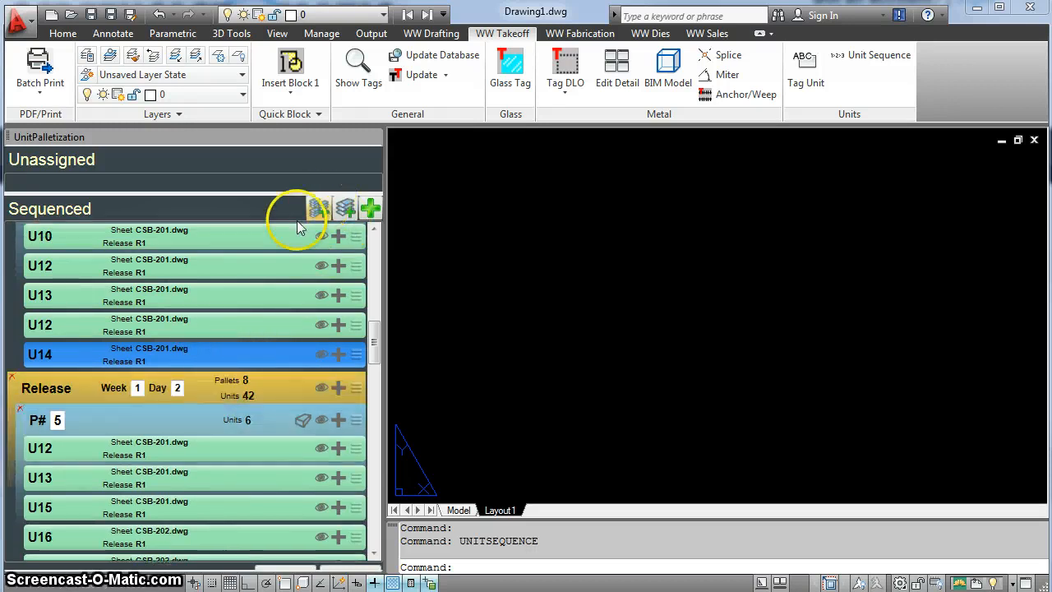
{"action": "mouse_move", "coordinate": [217, 395]}
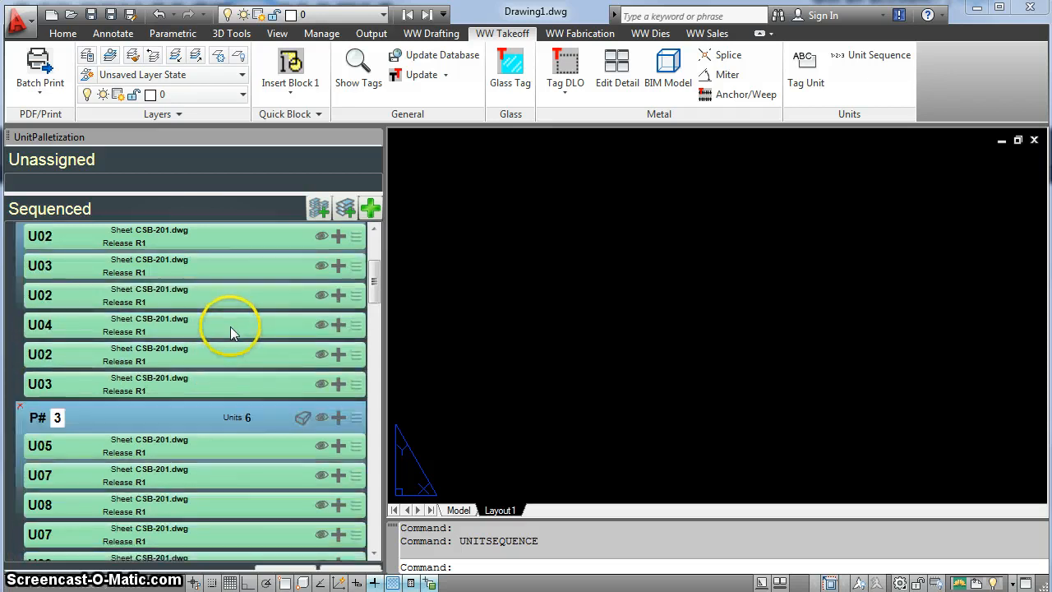
{"action": "scroll", "scroll_direction": "up", "scroll_amount": 3}
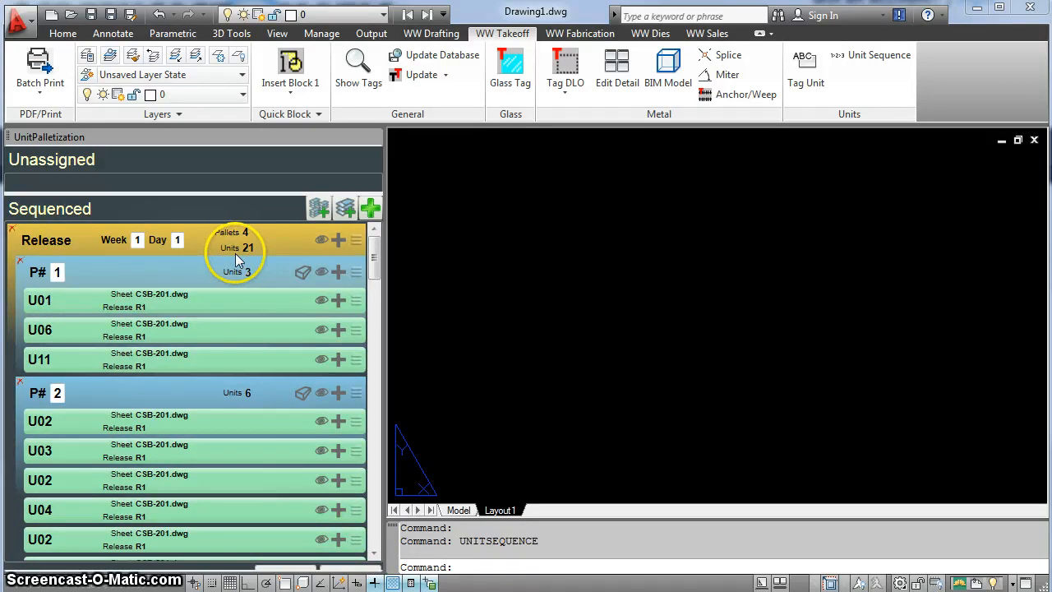
{"action": "scroll", "scroll_direction": "down", "scroll_amount": 3}
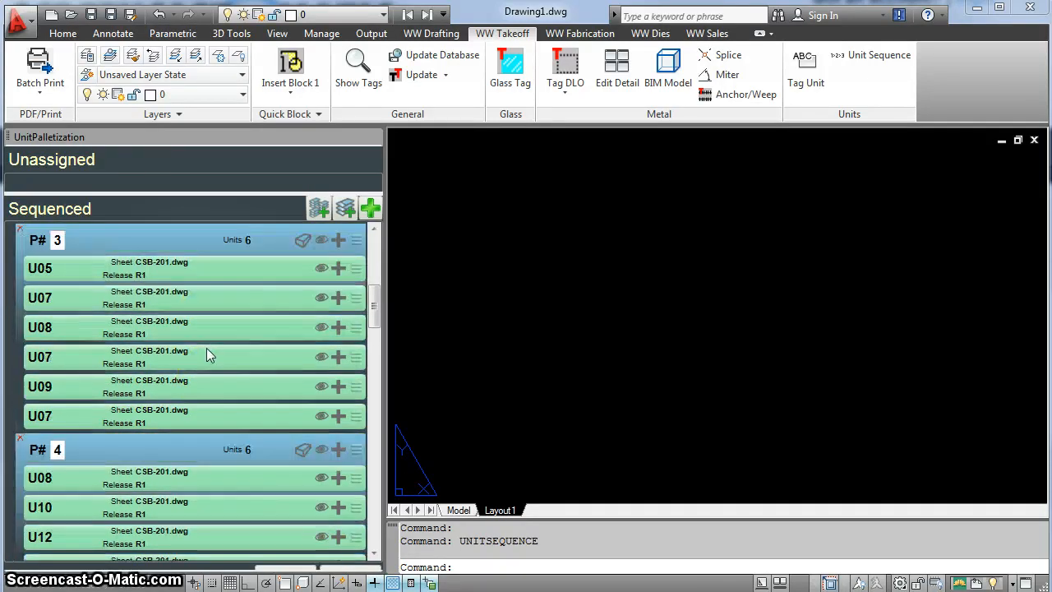
{"action": "scroll", "scroll_direction": "down", "scroll_amount": 3}
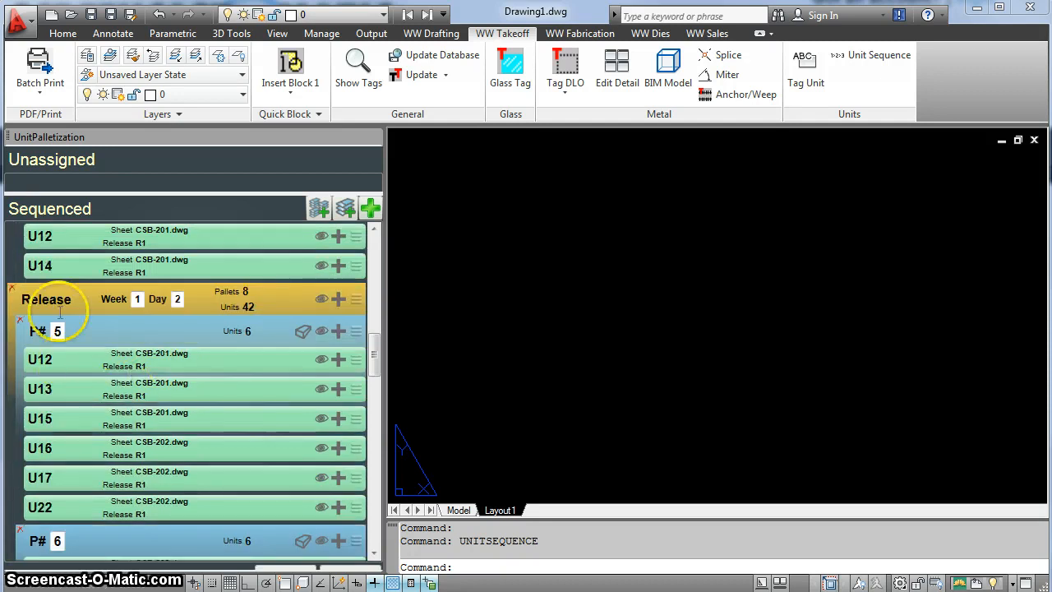
Step: Scroll the sequenced list around pallet 9 while placing the Week 1 Day 3 release marker
{"action": "scroll", "scroll_direction": "down", "scroll_amount": 3}
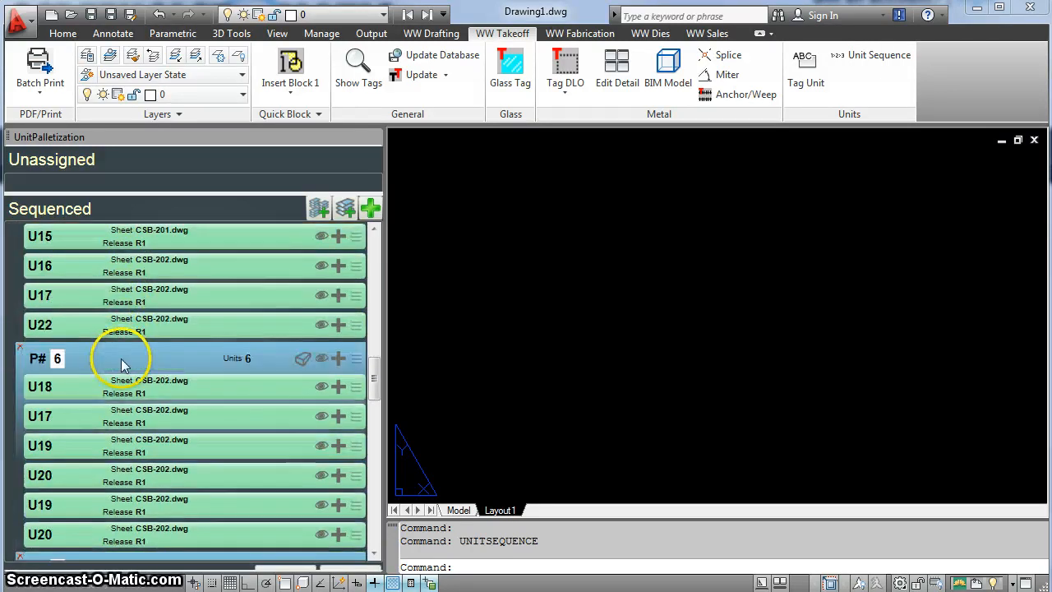
{"action": "scroll", "scroll_direction": "down", "scroll_amount": 3}
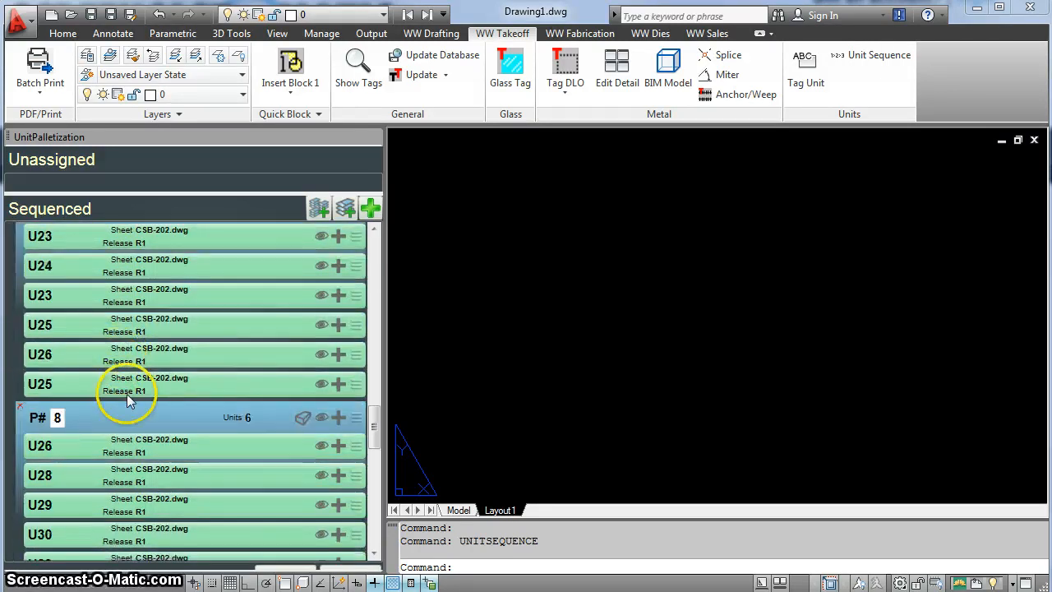
{"action": "scroll", "scroll_direction": "down", "scroll_amount": 3}
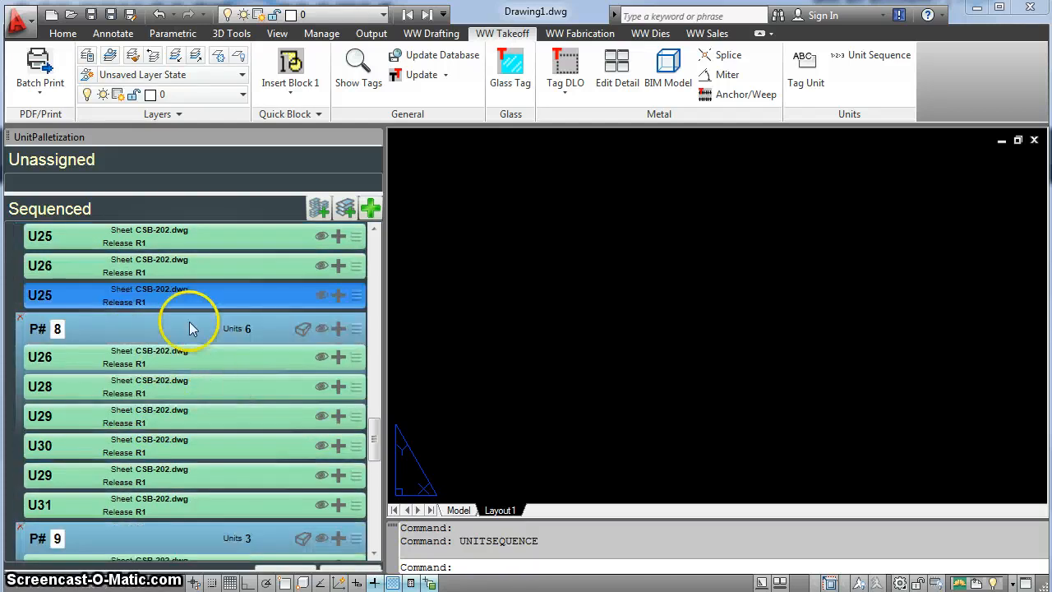
{"action": "mouse_move", "coordinate": [200, 304]}
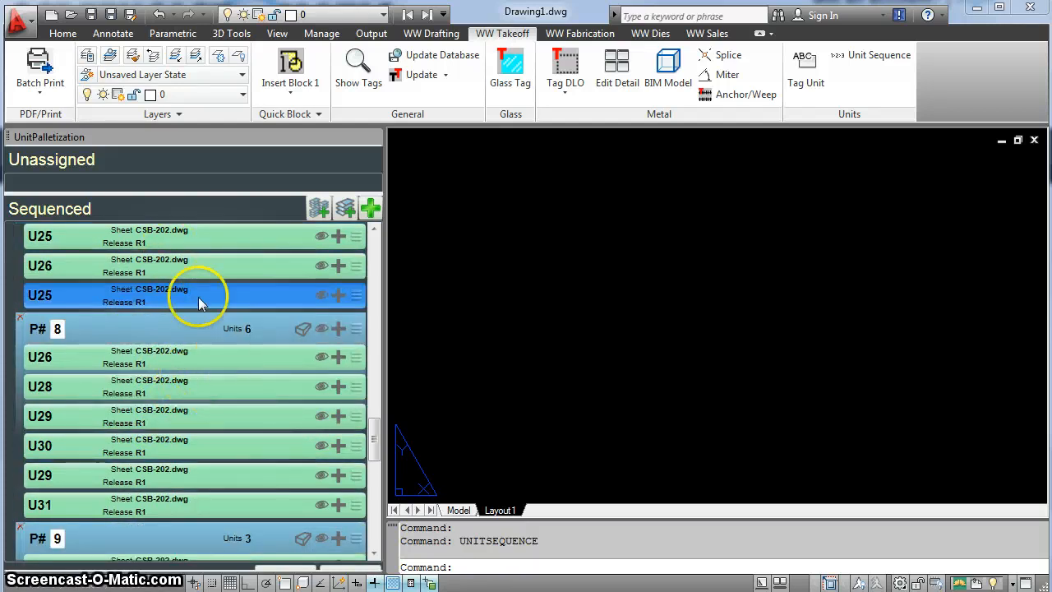
{"action": "mouse_move", "coordinate": [253, 297]}
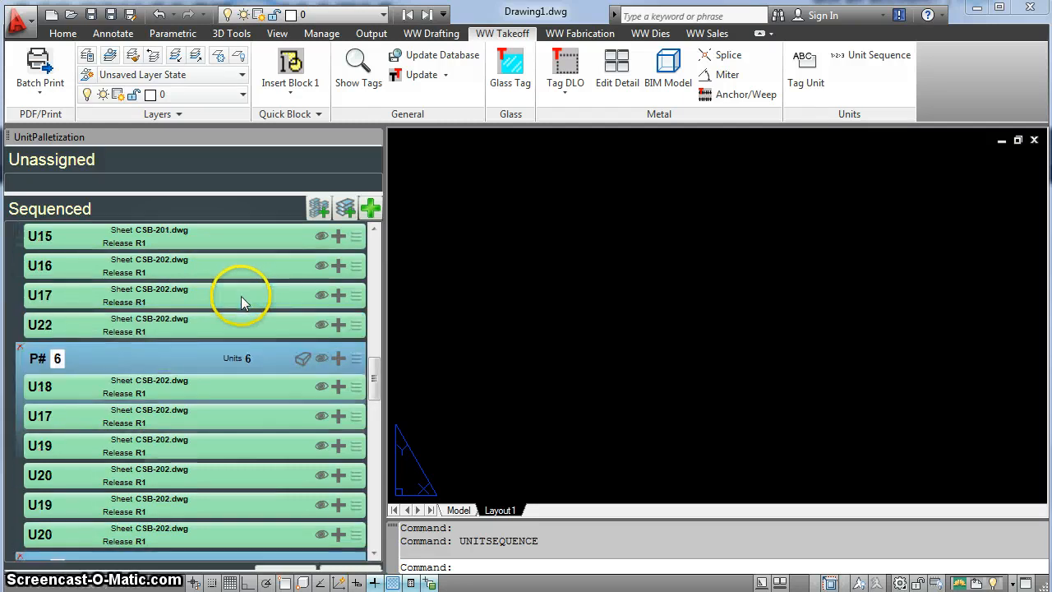
{"action": "scroll", "scroll_direction": "up", "scroll_amount": 3}
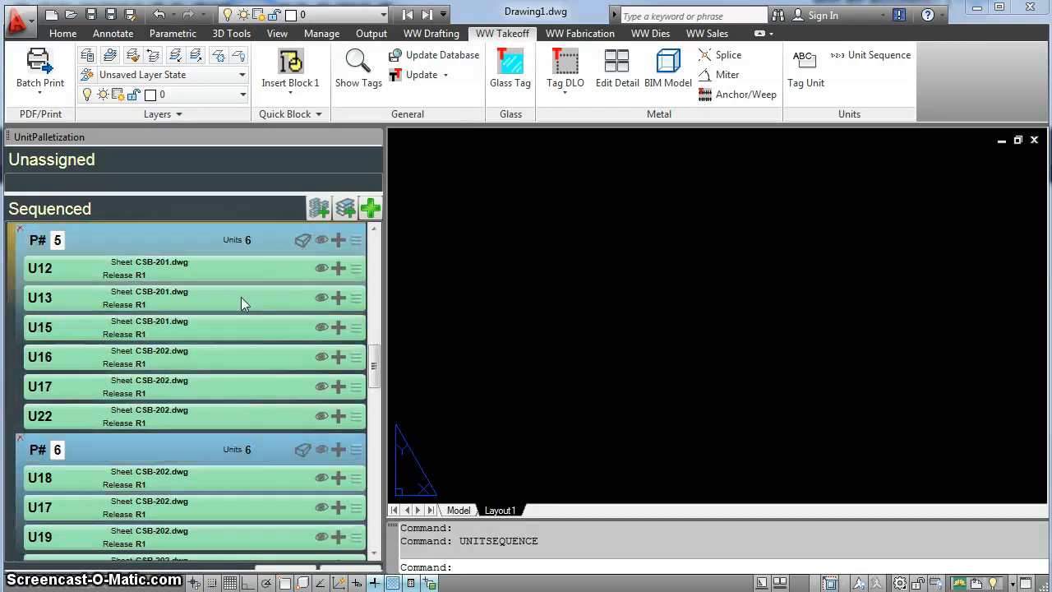
{"action": "scroll", "scroll_direction": "down", "scroll_amount": 3}
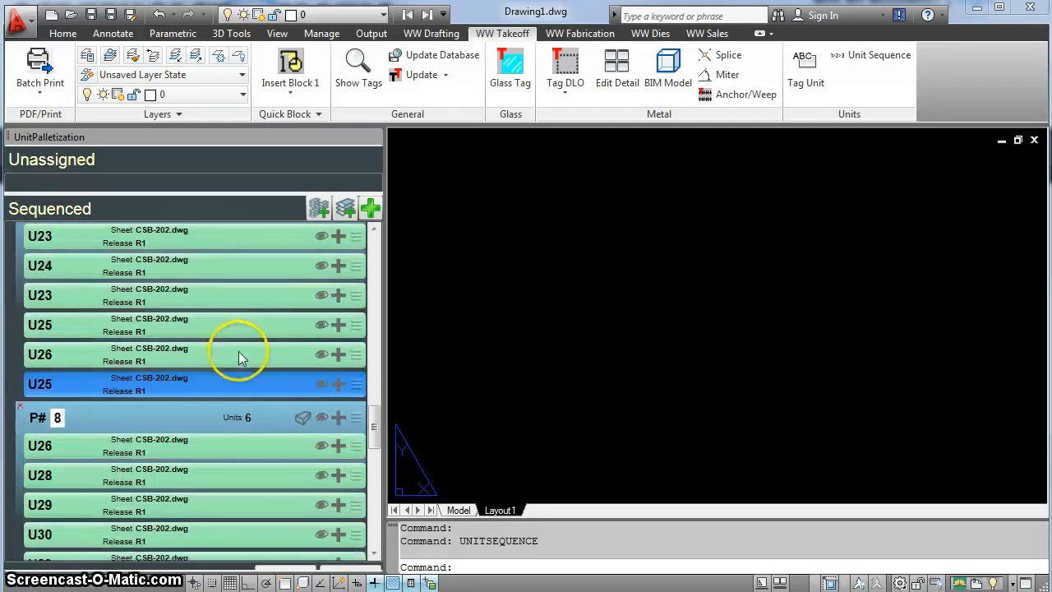
{"action": "scroll", "scroll_direction": "down", "scroll_amount": 3}
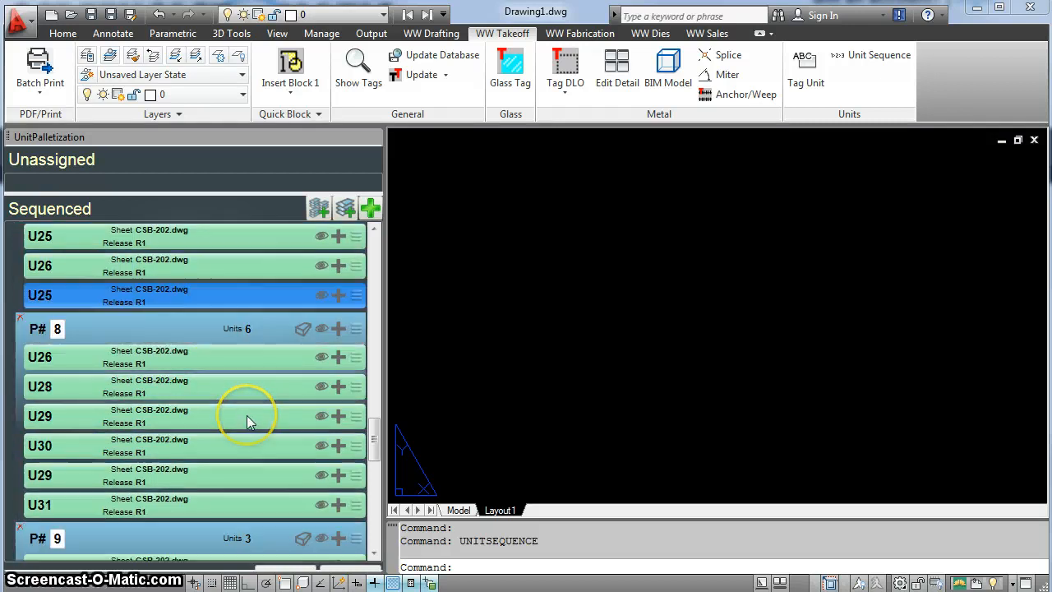
{"action": "scroll", "scroll_direction": "up", "scroll_amount": 3}
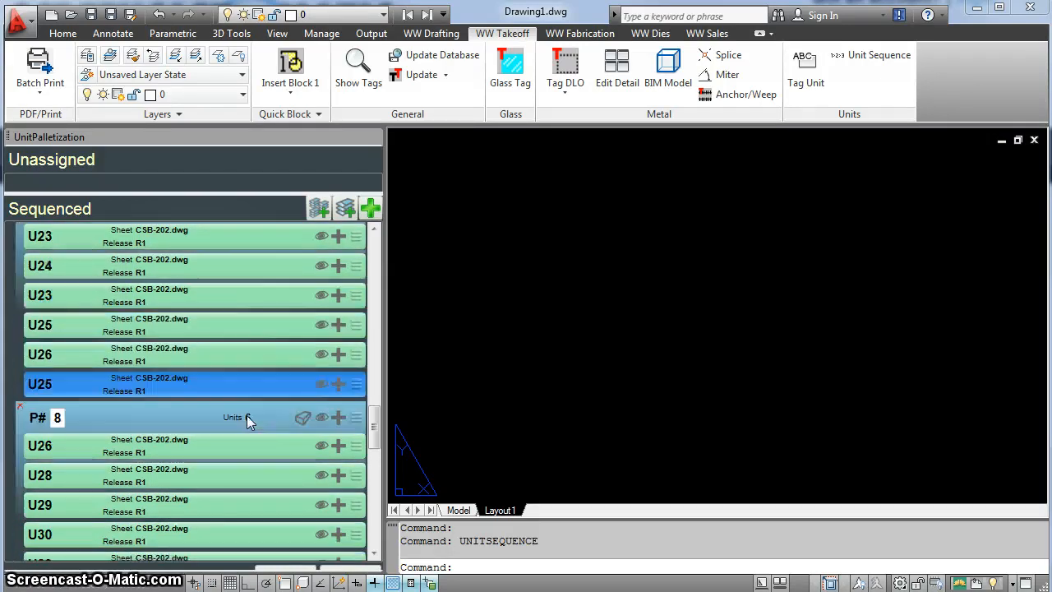
{"action": "scroll", "scroll_direction": "down", "scroll_amount": 3}
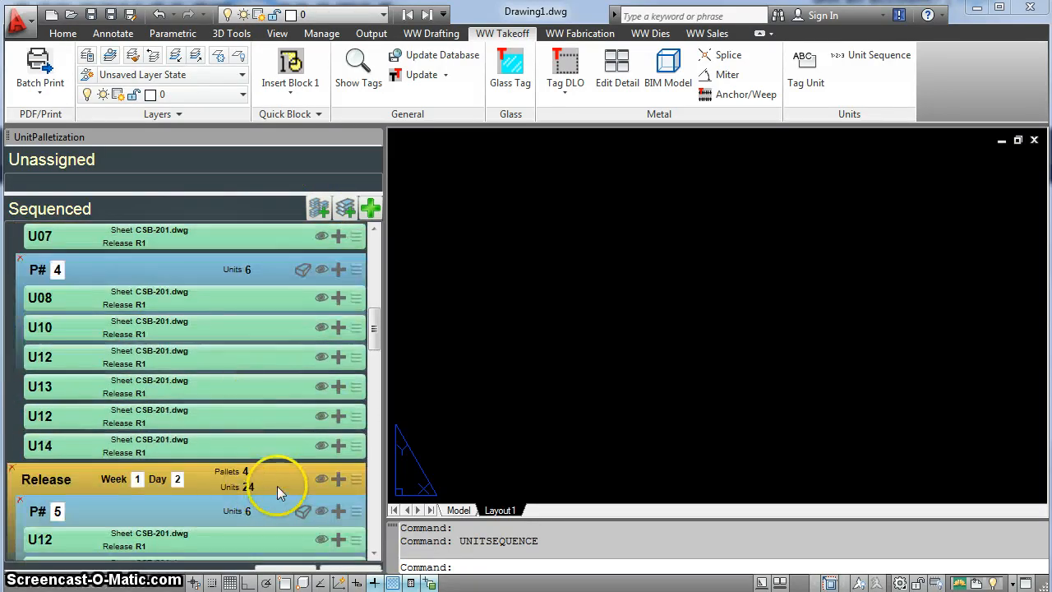
{"action": "scroll", "scroll_direction": "down", "scroll_amount": 3}
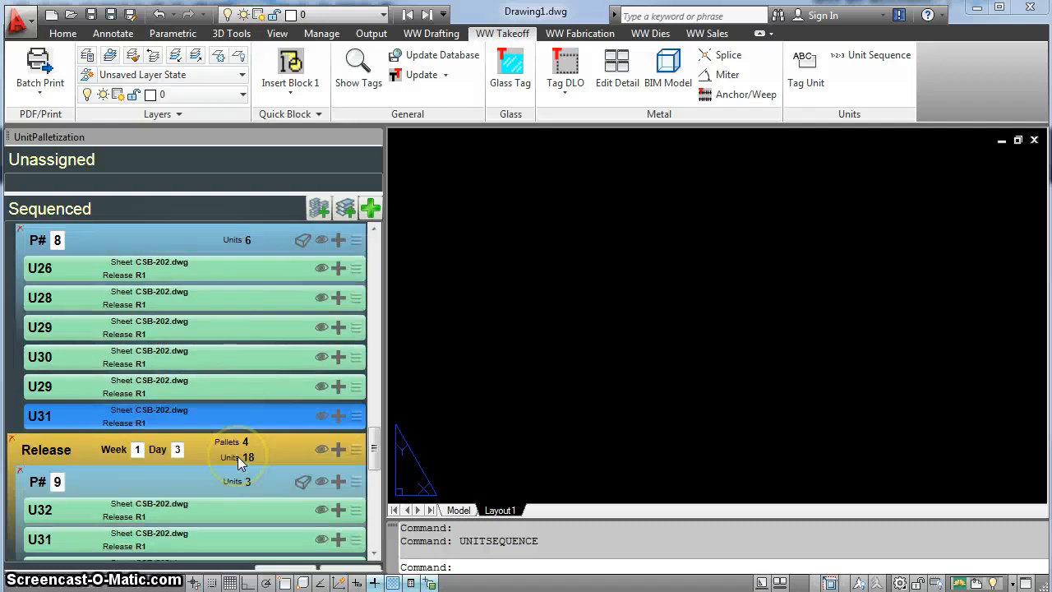
{"action": "scroll", "scroll_direction": "down", "scroll_amount": 3}
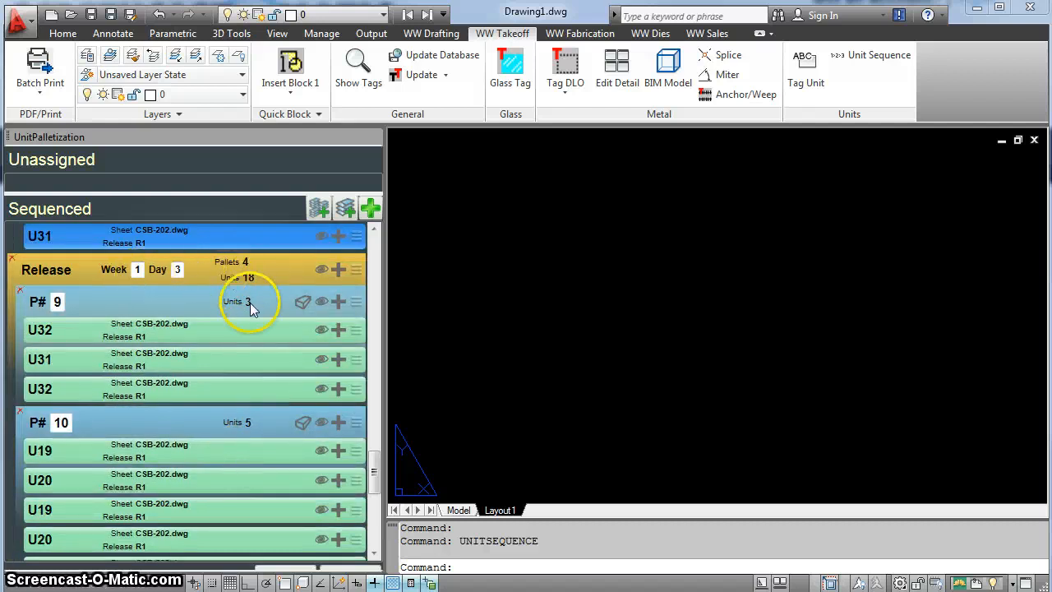
{"action": "scroll", "scroll_direction": "down", "scroll_amount": 3}
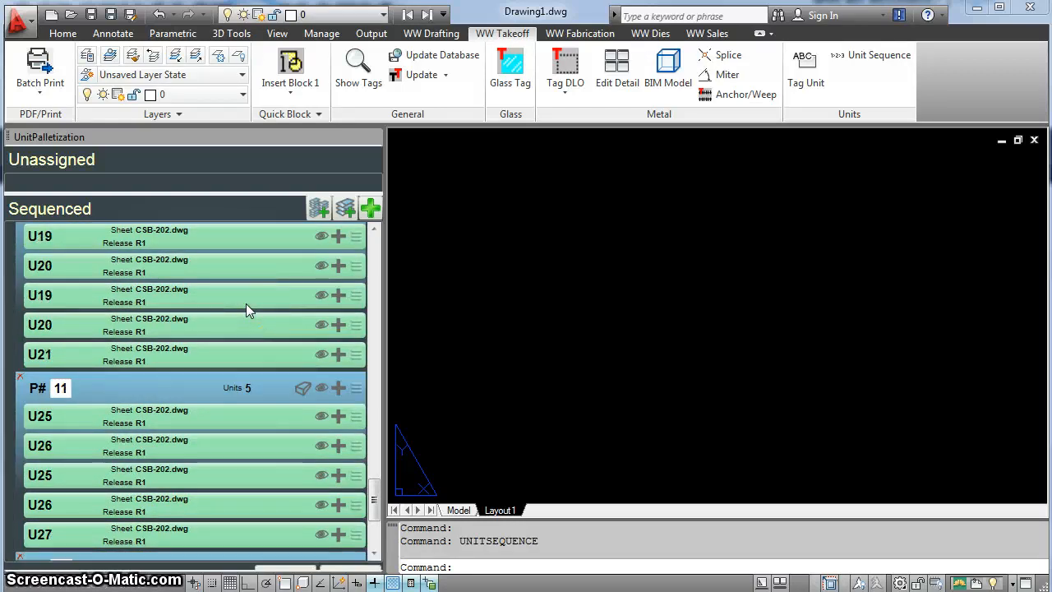
{"action": "scroll", "scroll_direction": "up", "scroll_amount": 3}
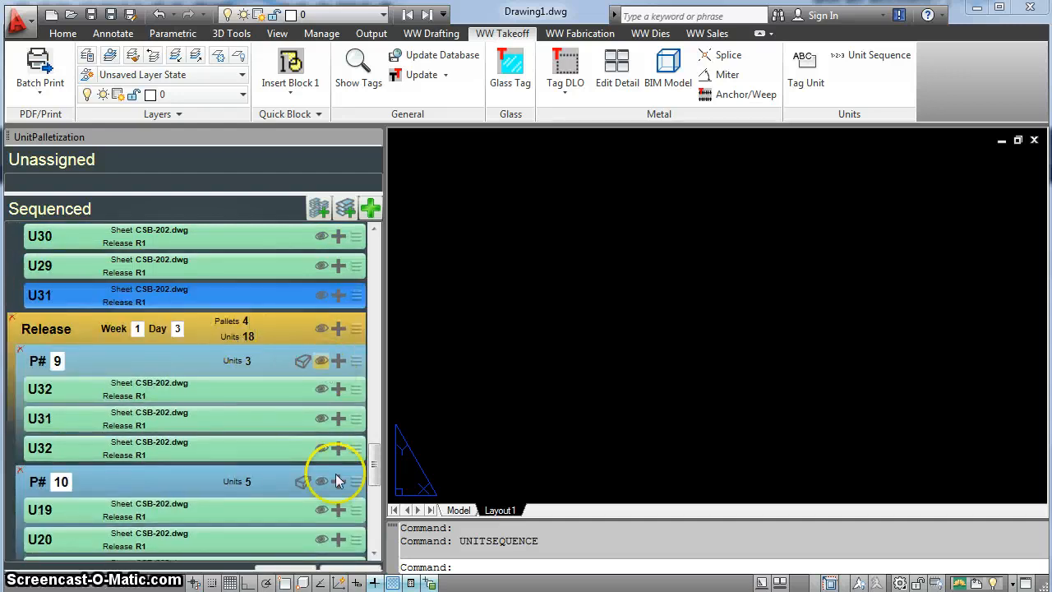
Step: Scroll the saved sequence and select unit U06 to confirm its W1D1 release label
{"action": "scroll", "scroll_direction": "down", "scroll_amount": 3}
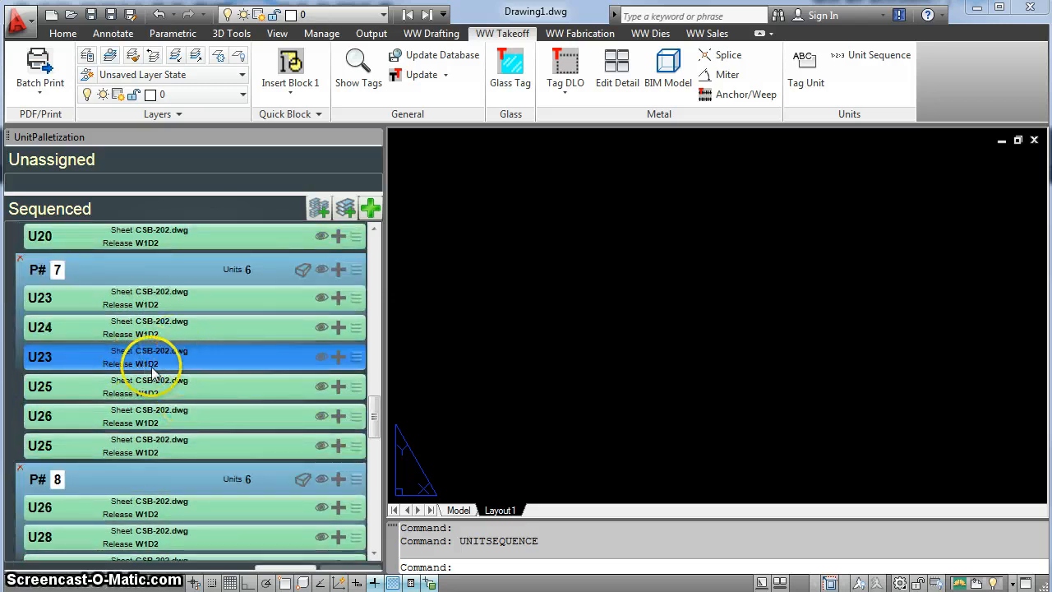
{"action": "scroll", "scroll_direction": "up", "scroll_amount": 3}
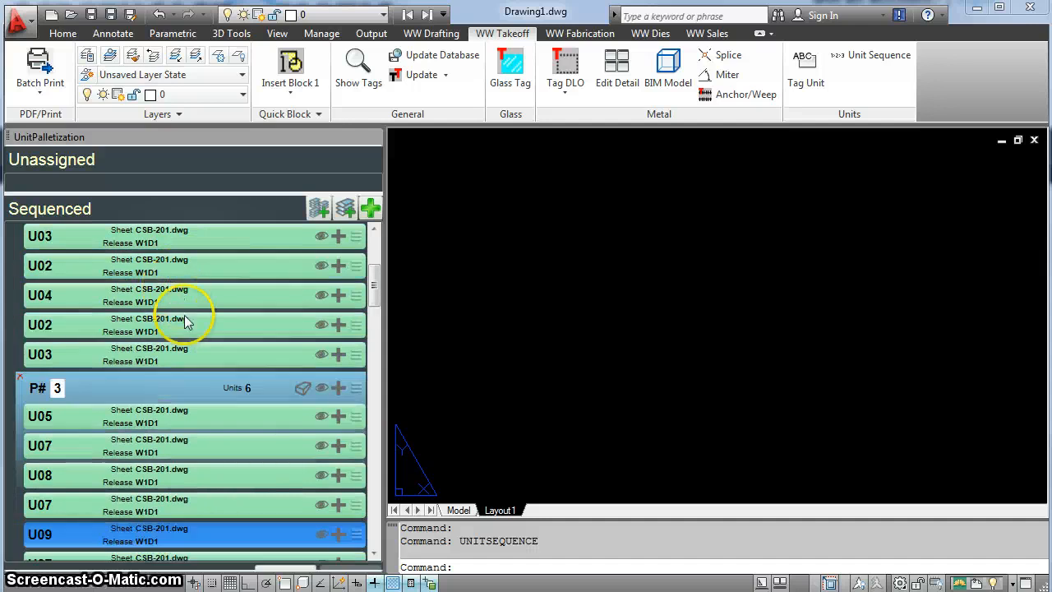
{"action": "scroll", "scroll_direction": "up", "scroll_amount": 3}
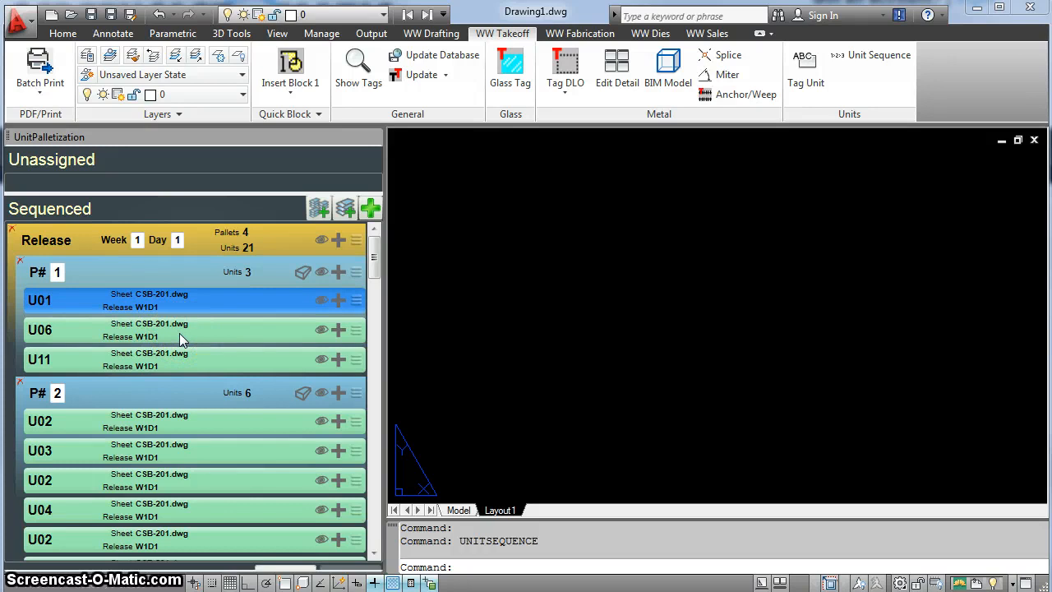
{"action": "left_click", "coordinate": [194, 329]}
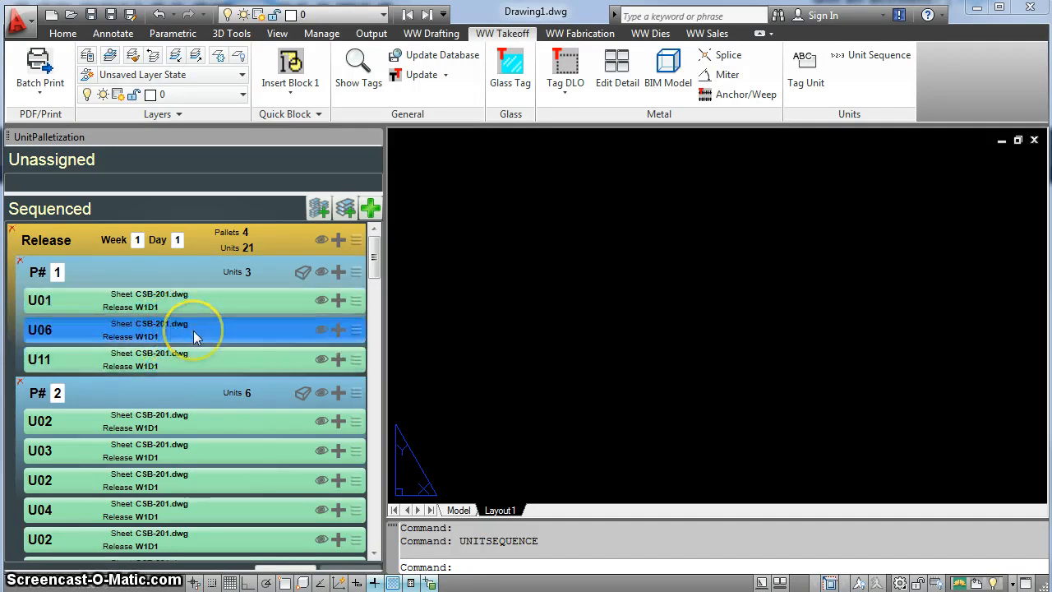
{"action": "mouse_move", "coordinate": [288, 332]}
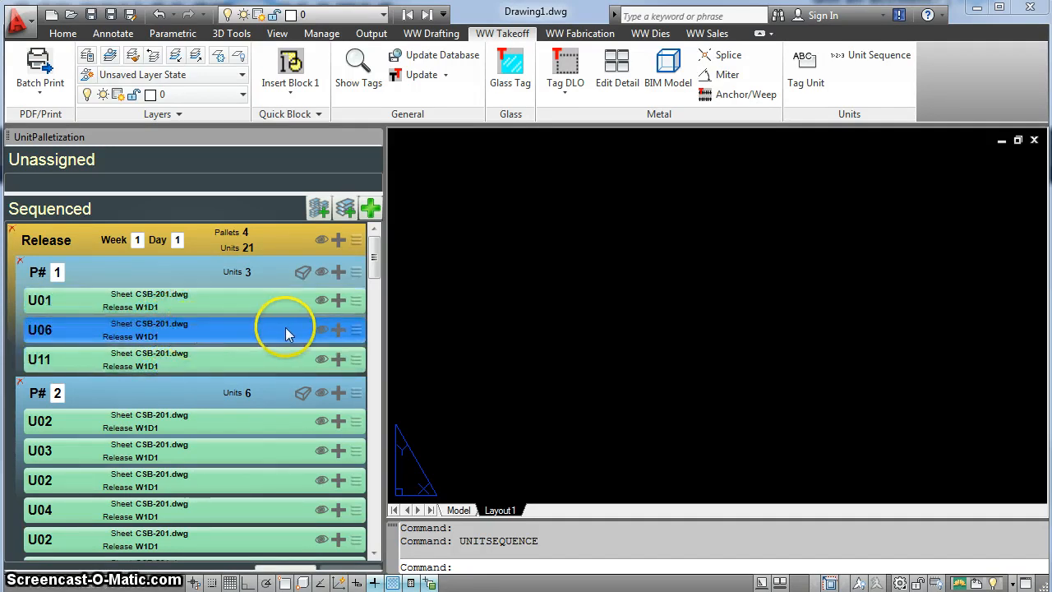